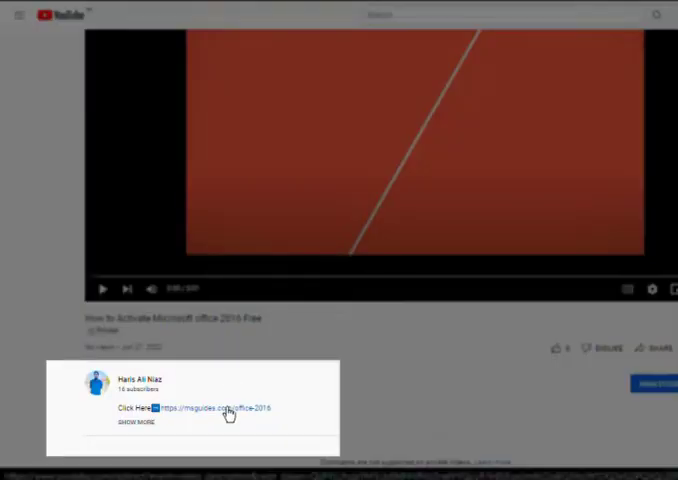
# Follow the description's msguides.com link to the Office 2016 activation guide page
pyautogui.click(212, 408)
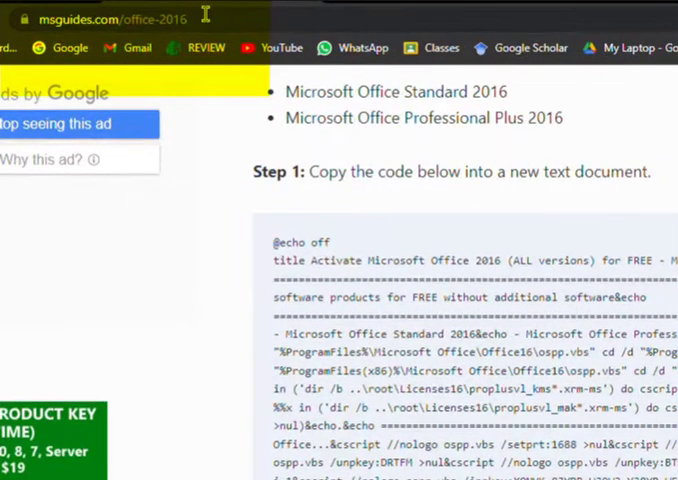
pyautogui.click(116, 18)
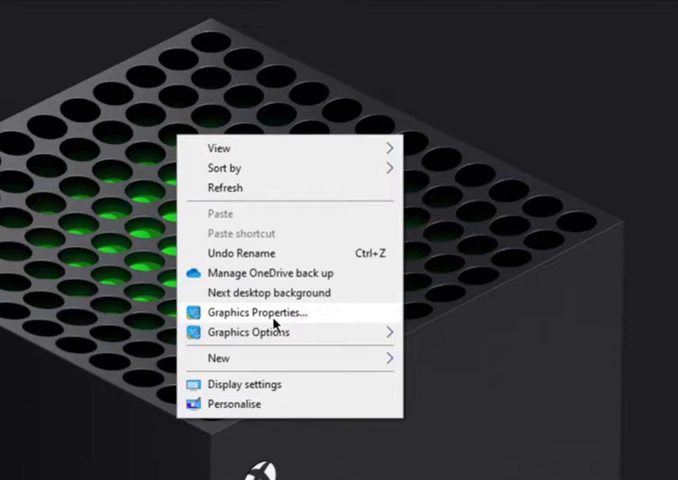
# Create a new desktop text document and paste the copied activation script into it
pyautogui.click(220, 356)
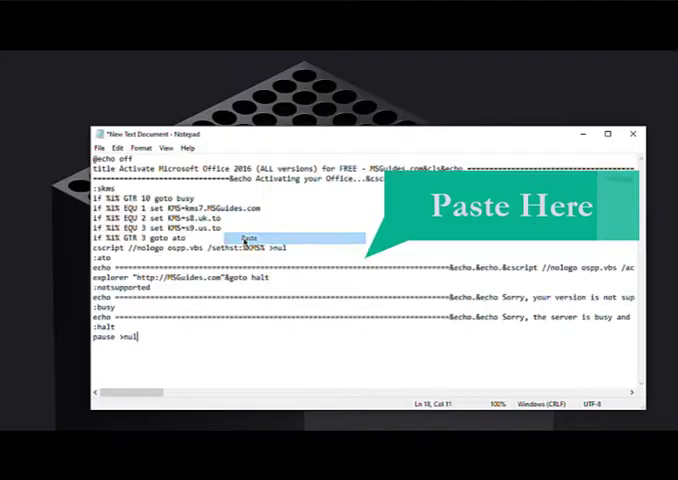
pyautogui.press('ctrl+v')
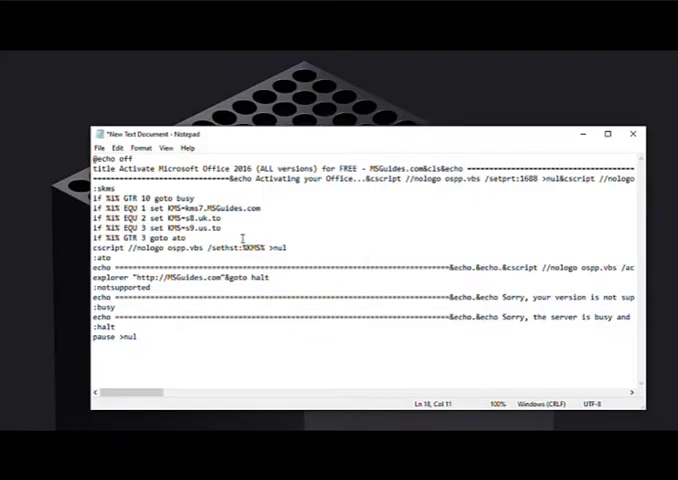
pyautogui.click(96, 148)
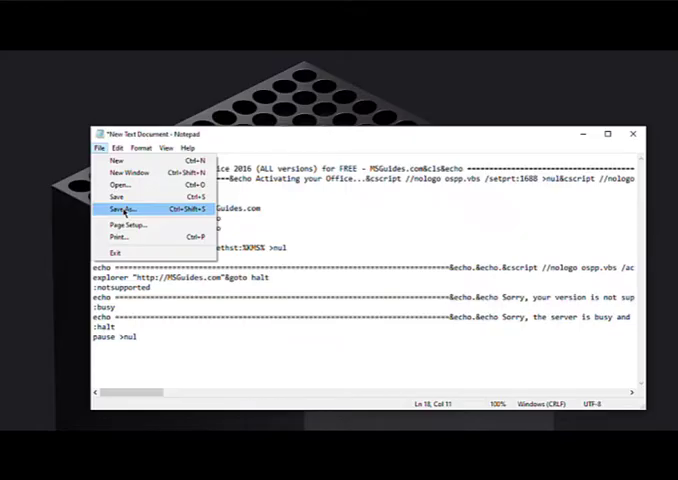
# Save the script to the Desktop as activation.cmd, a Windows Command Script
pyautogui.click(120, 212)
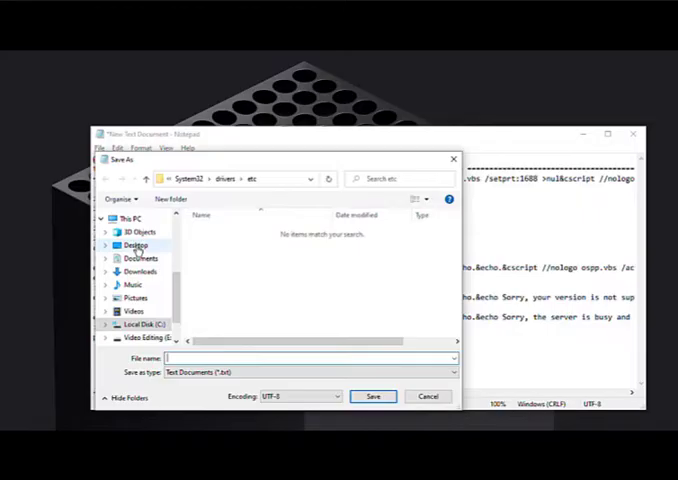
pyautogui.click(132, 244)
pyautogui.write('activation.cmd')
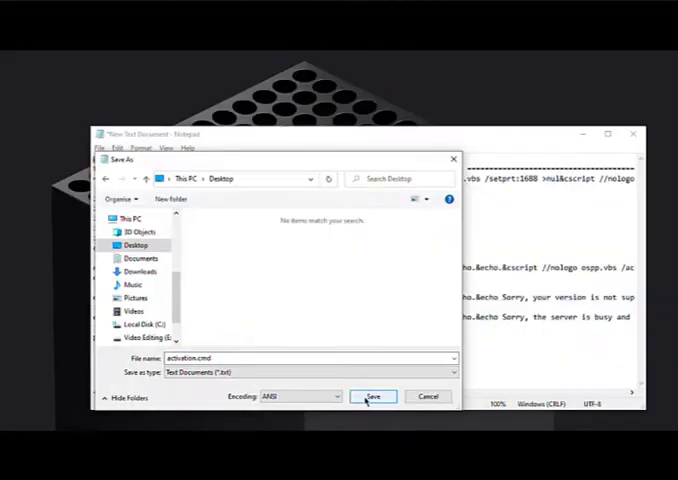
pyautogui.click(372, 396)
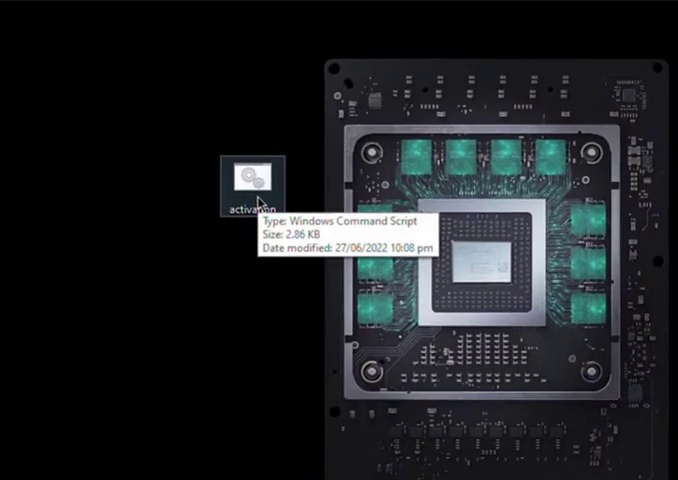
# Run activation.cmd as administrator so Office Professional Plus 2016 reports as activated
pyautogui.rightClick(252, 180)
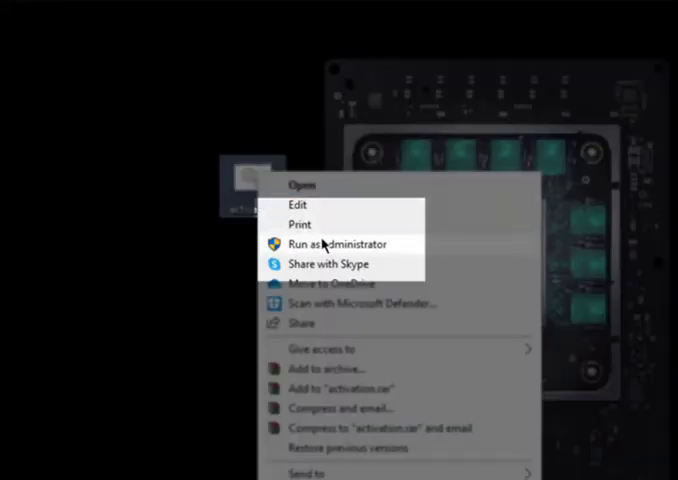
pyautogui.click(338, 244)
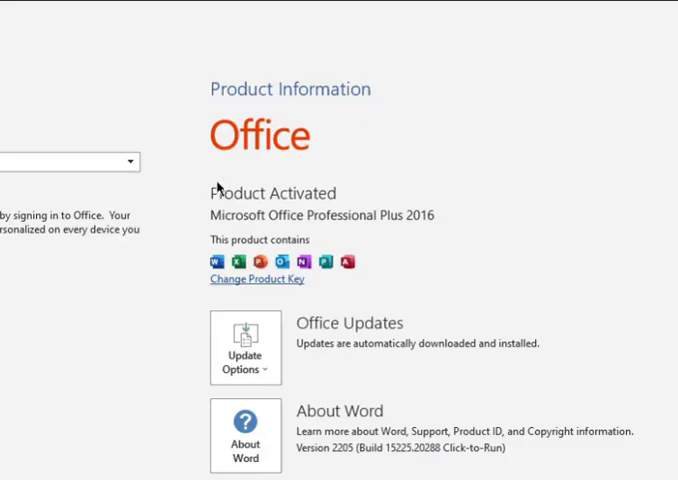
pyautogui.moveTo(450, 222)
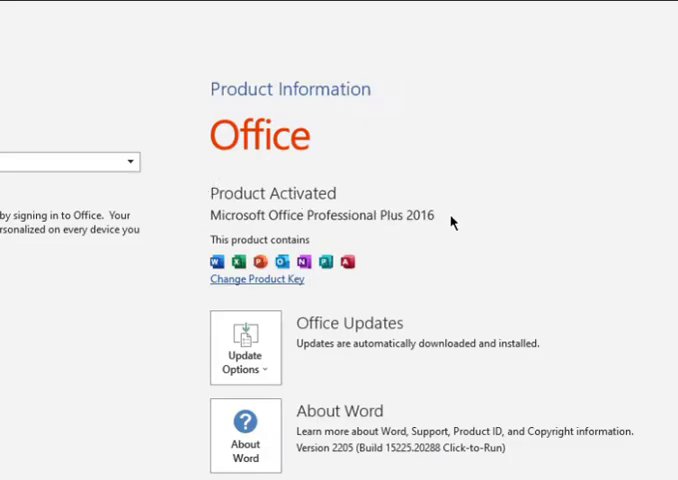
pyautogui.moveTo(190, 236)
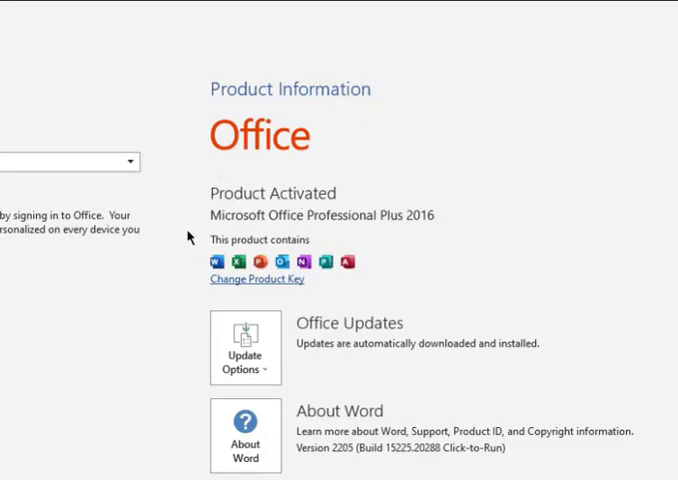